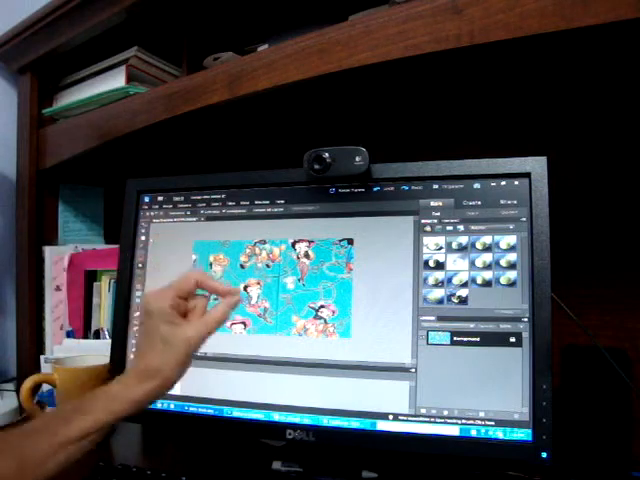
mouse_move(240, 300)
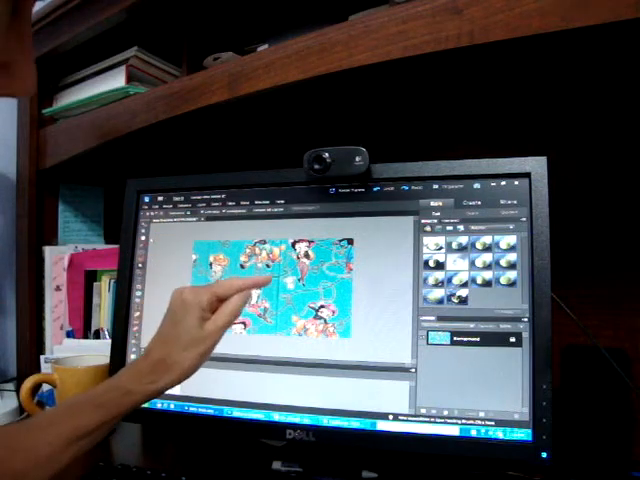